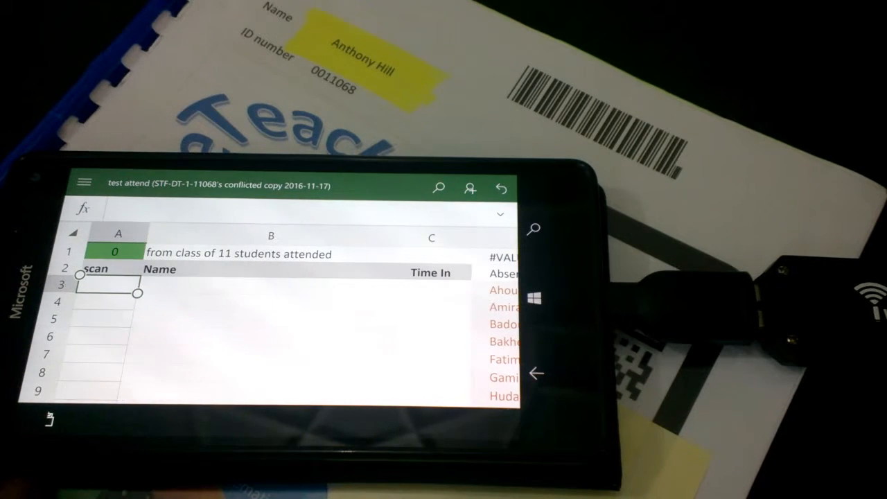
Step: Scan ID 123 into cell A3, auto-filling its name and 4:20 PM time-in
type("24")
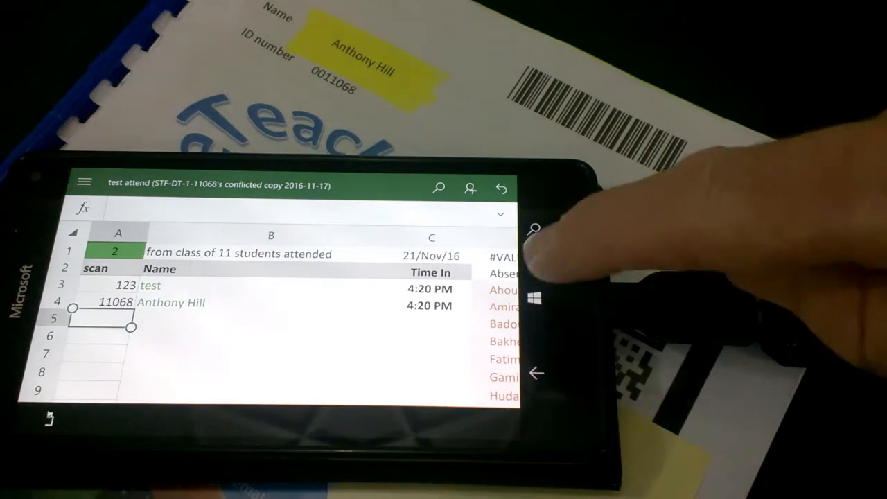
Step: Exit Excel Mobile to the phone's Start screen
left_click(534, 298)
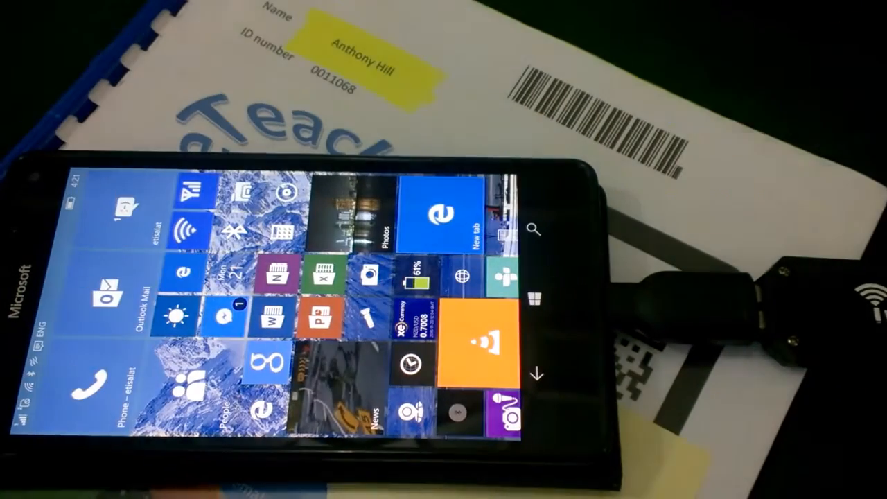